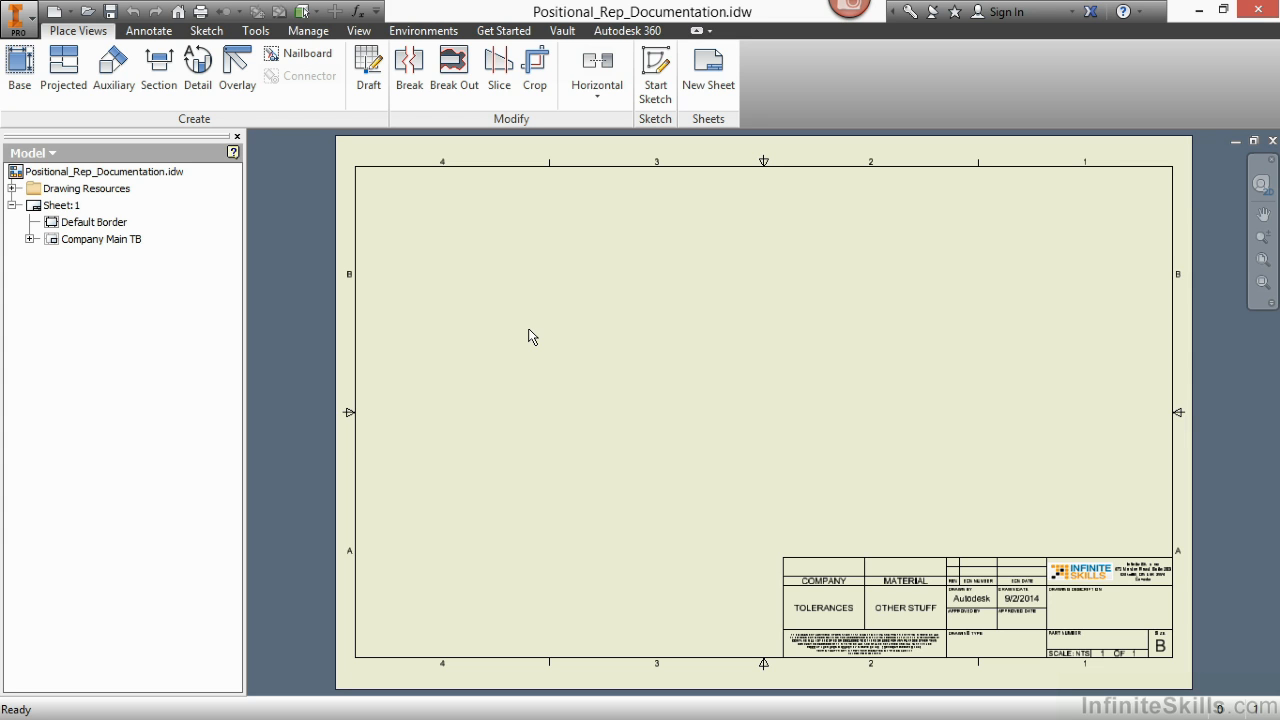
Start a base view from the sheet and browse for an existing model file.
right_click(532, 336)
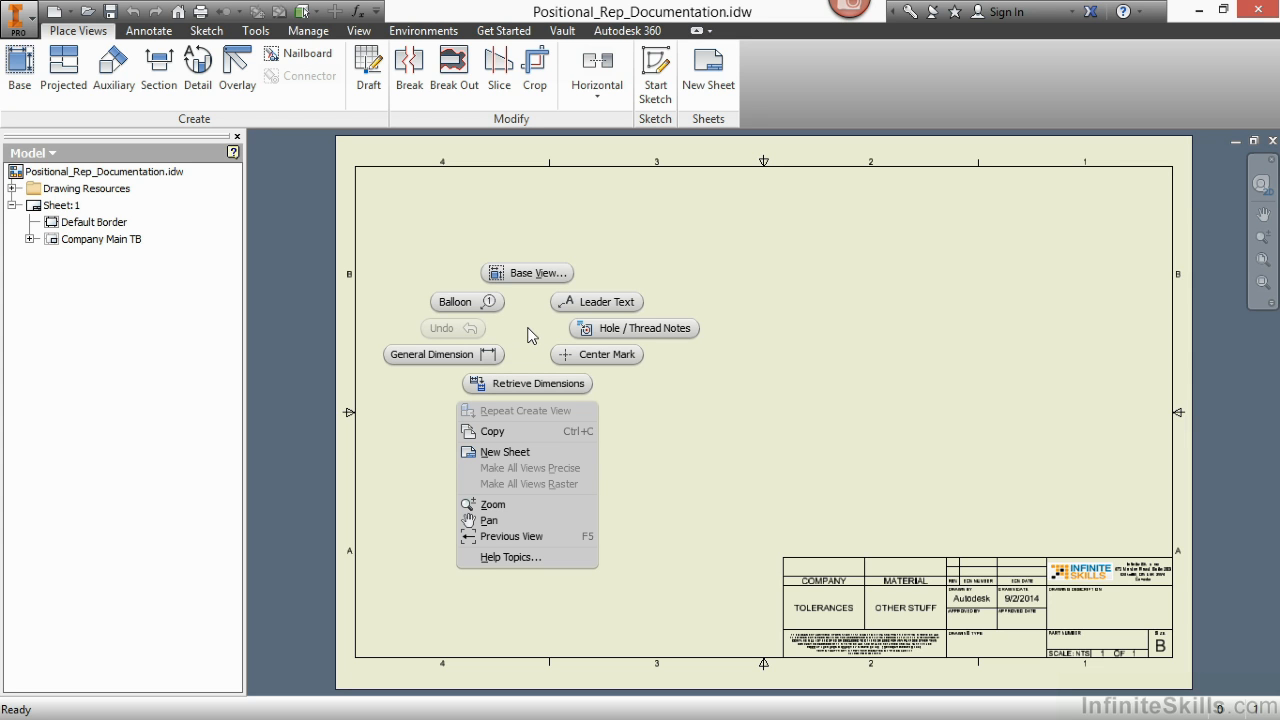
mouse_move(530, 284)
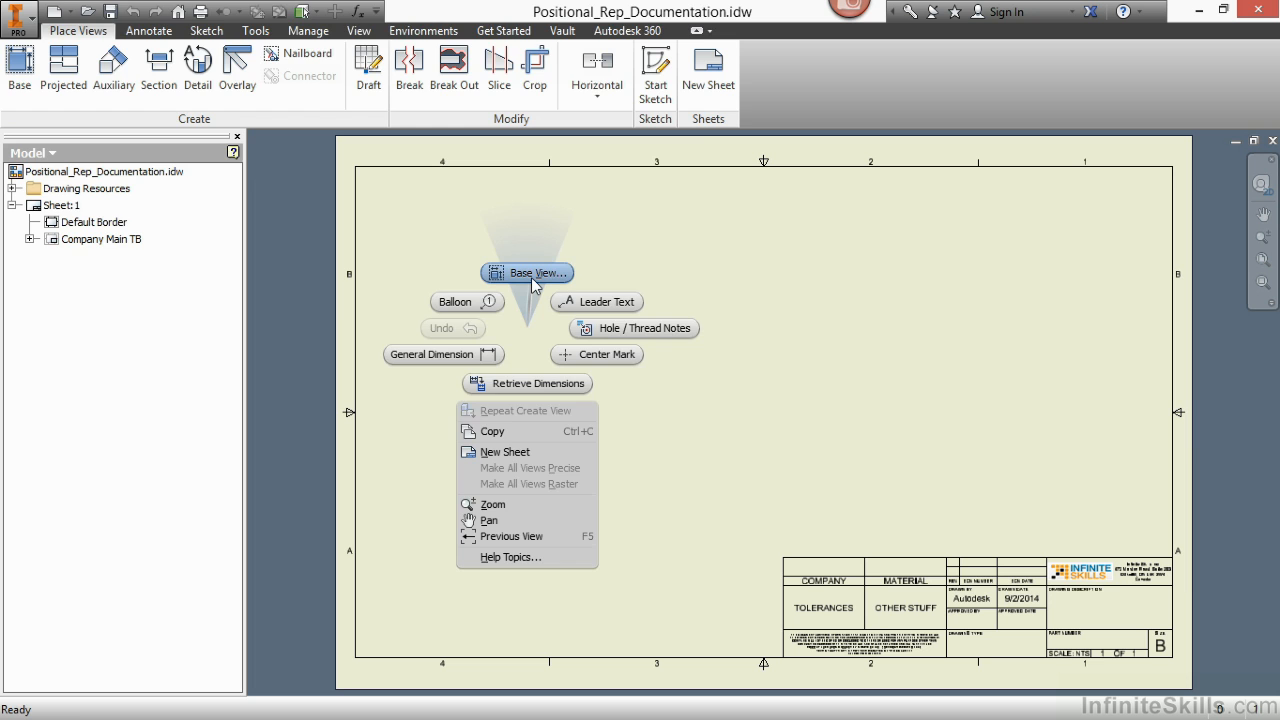
click(528, 272)
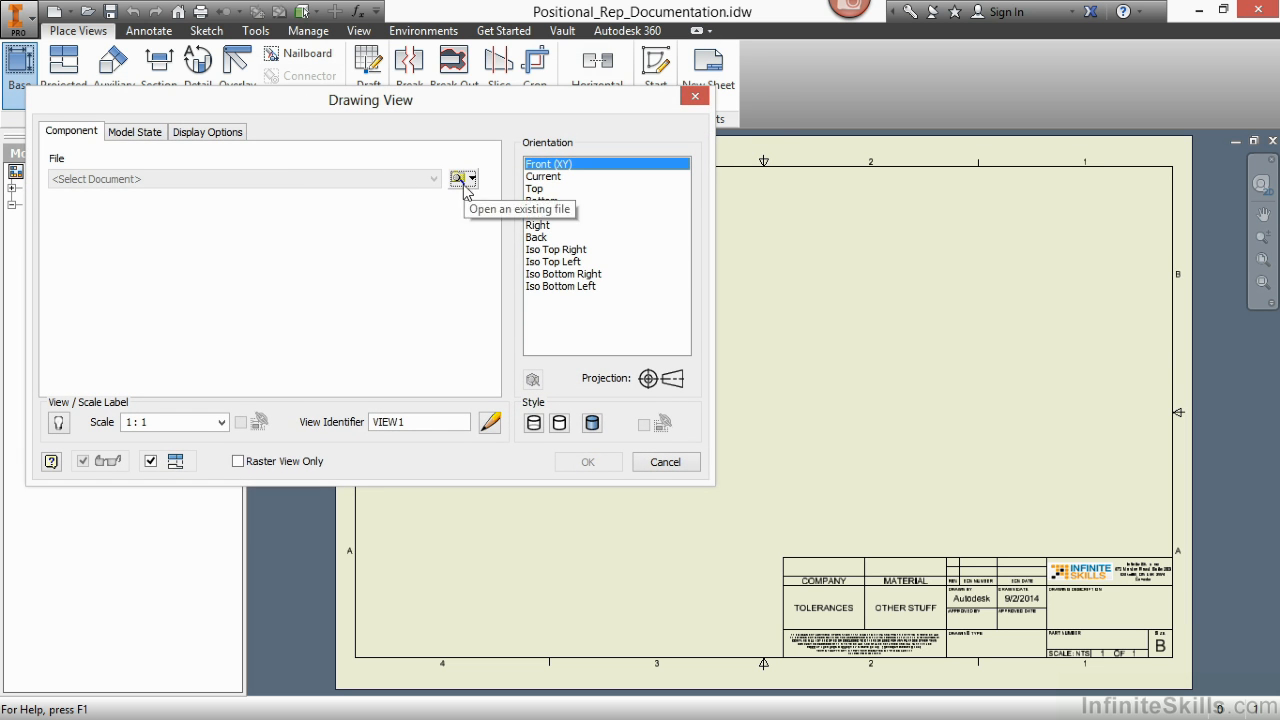
click(456, 180)
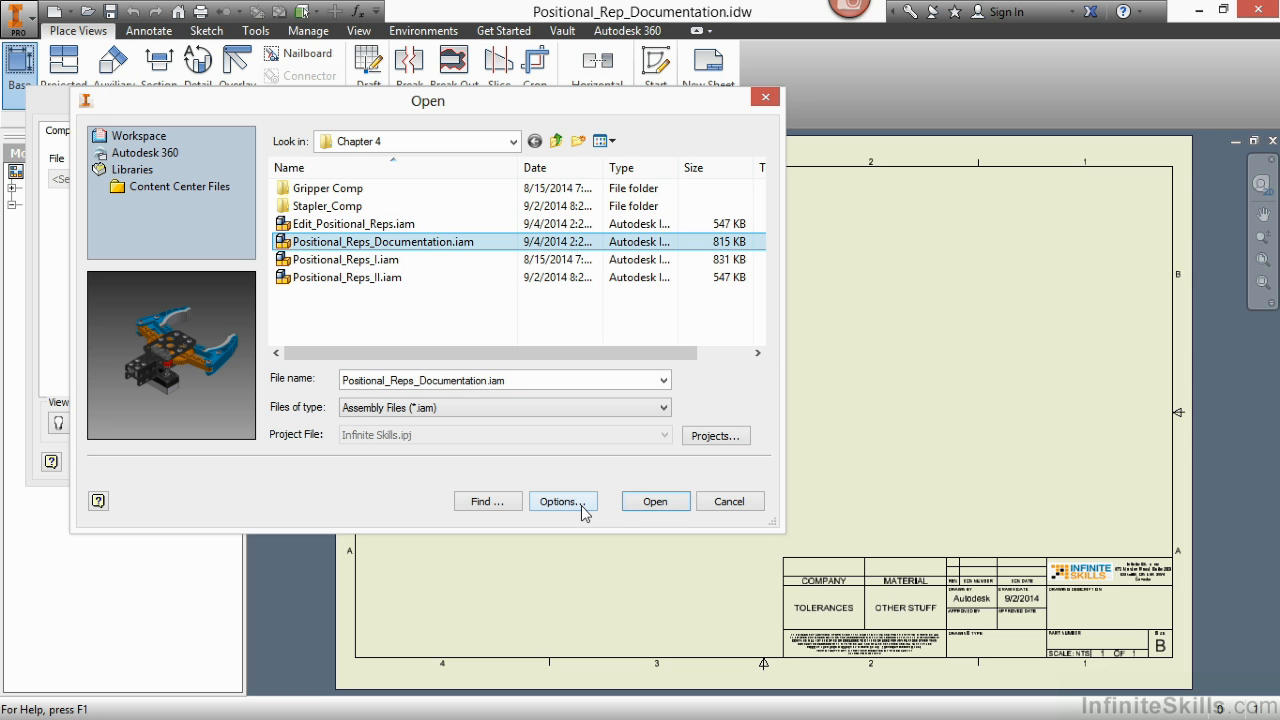
Select Positional_Reps_Documentation.iam and keep its open options at the Master positional representation.
click(562, 500)
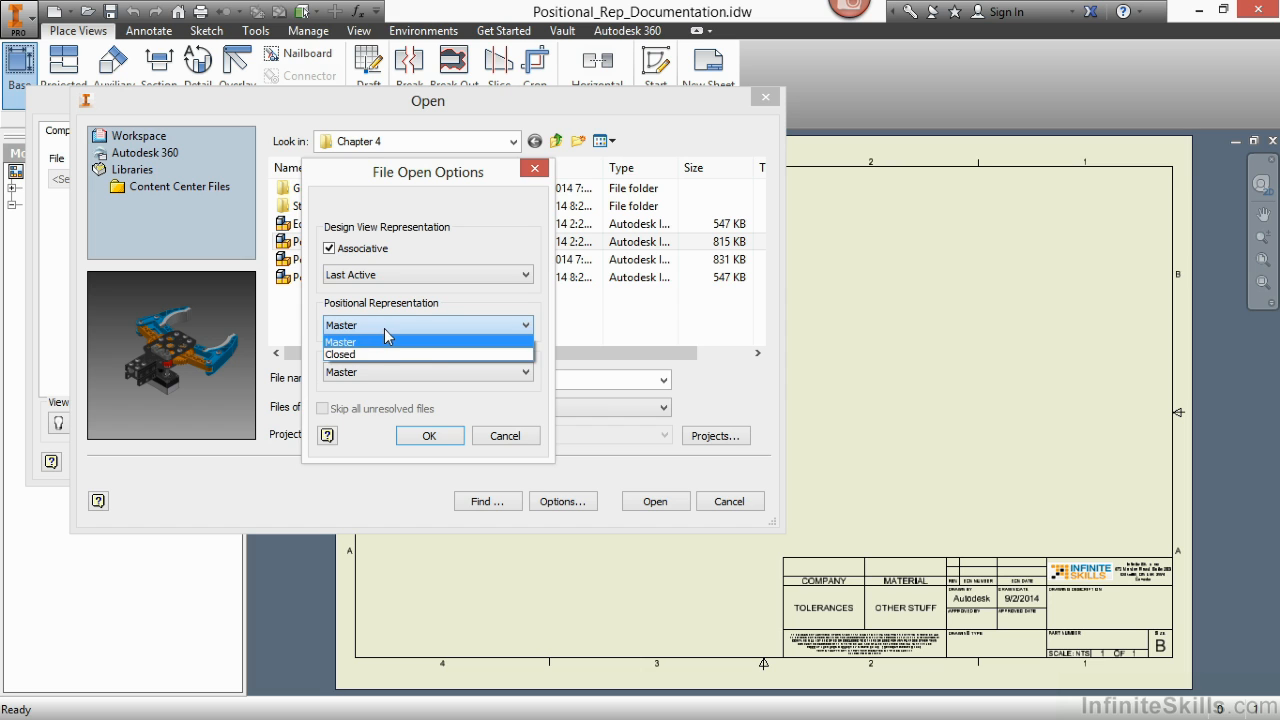
click(340, 340)
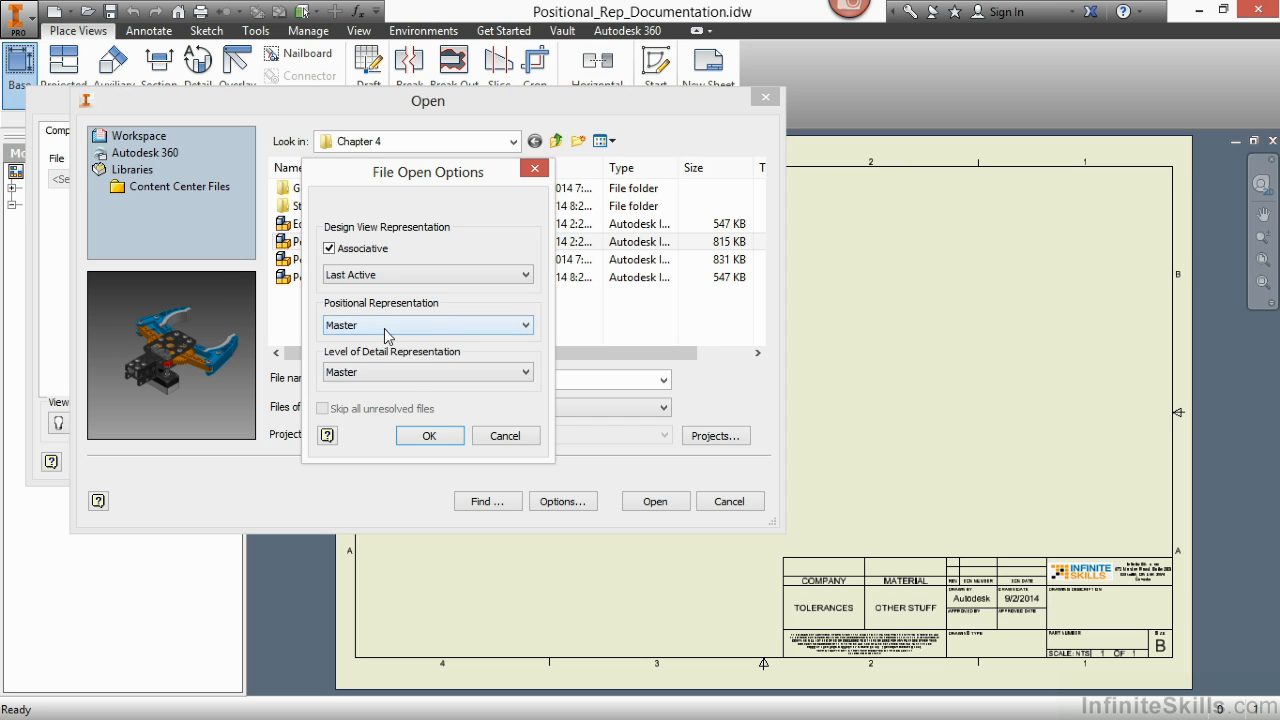
mouse_move(402, 392)
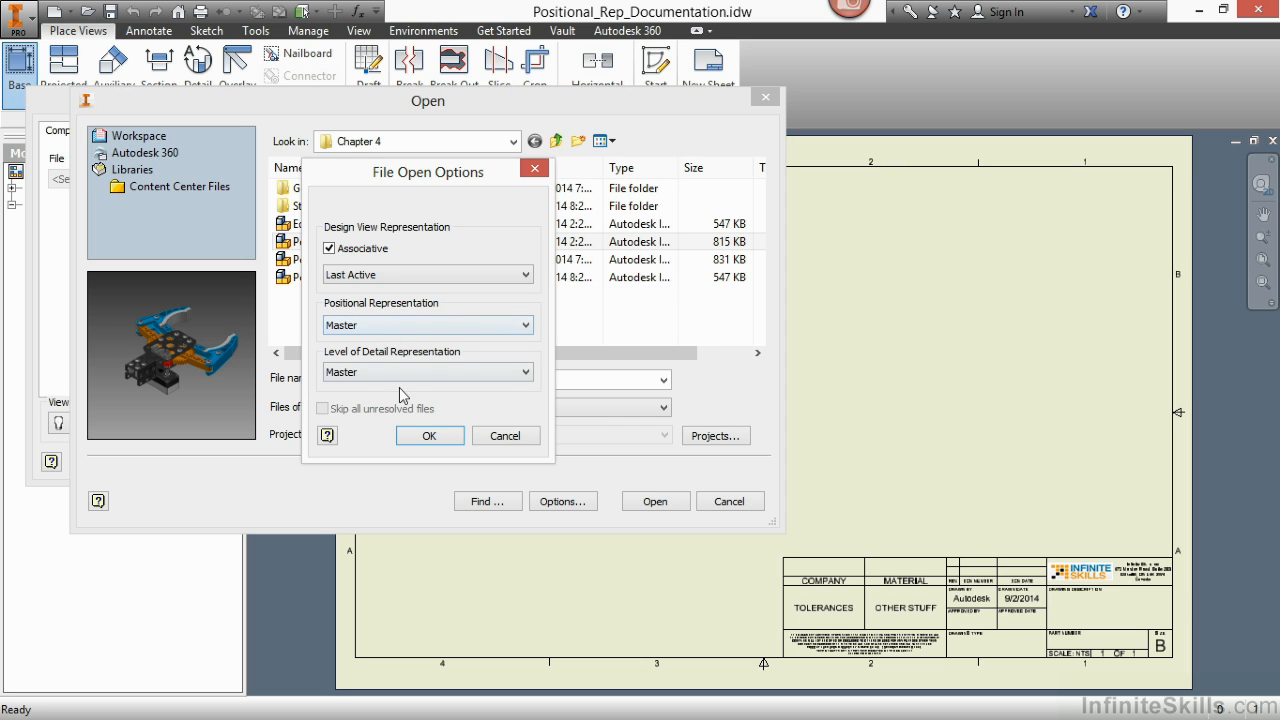
click(428, 436)
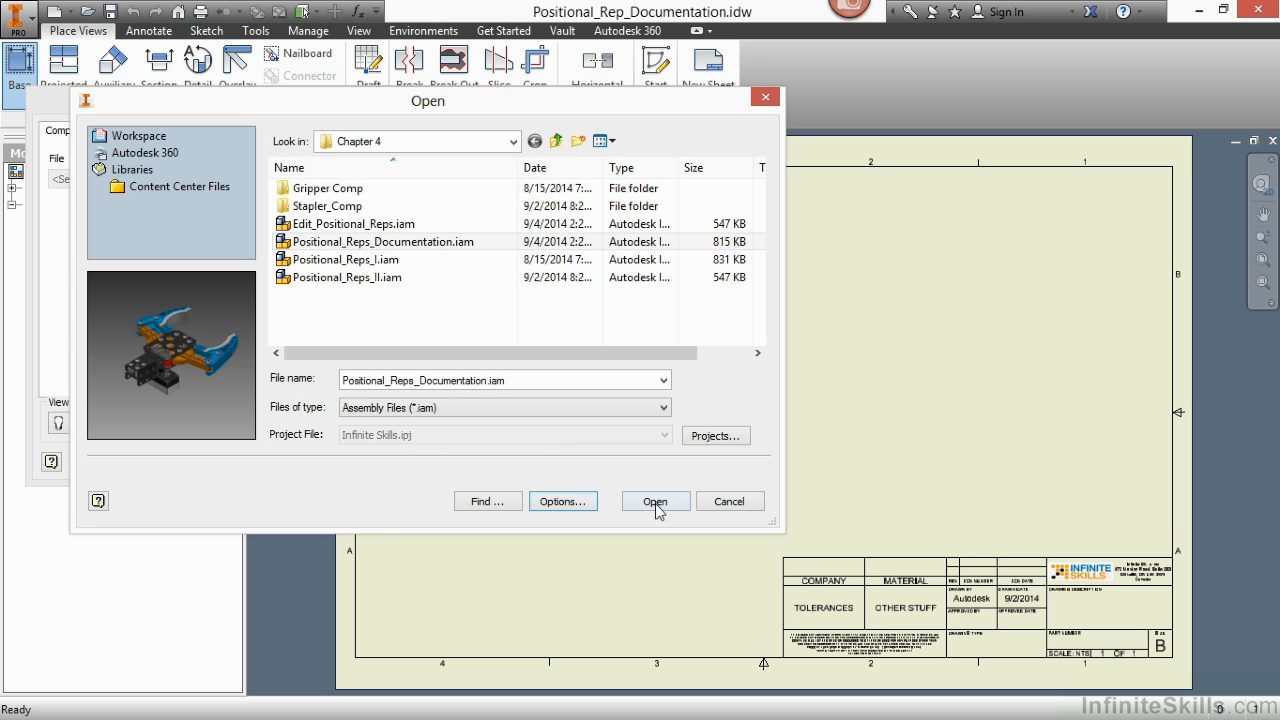
Load the assembly for the view and set its orientation to Right.
click(656, 500)
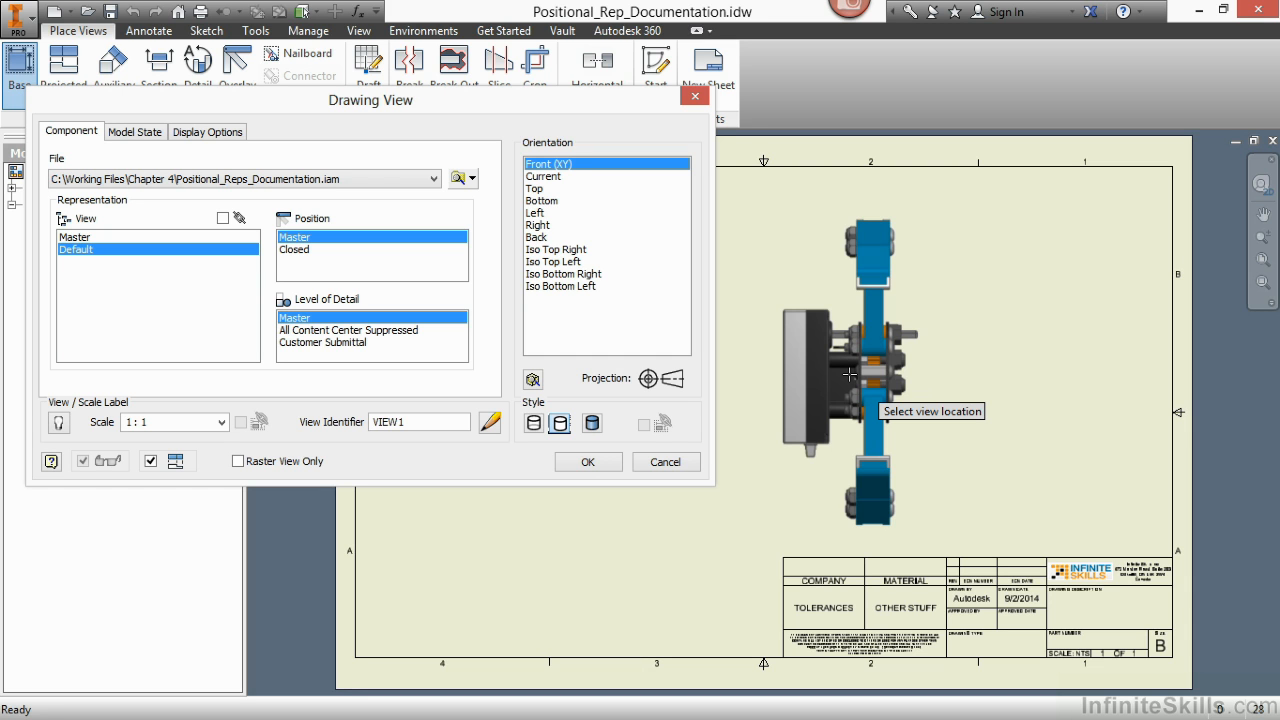
mouse_move(848, 376)
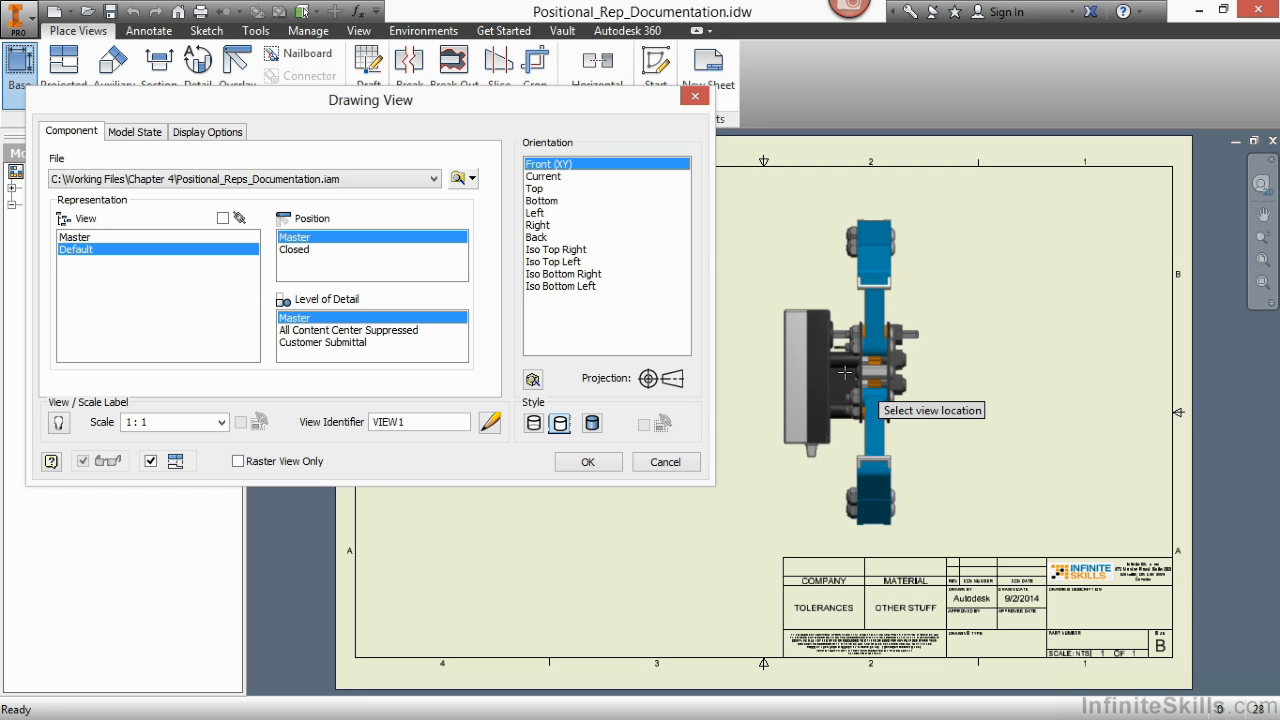
click(536, 212)
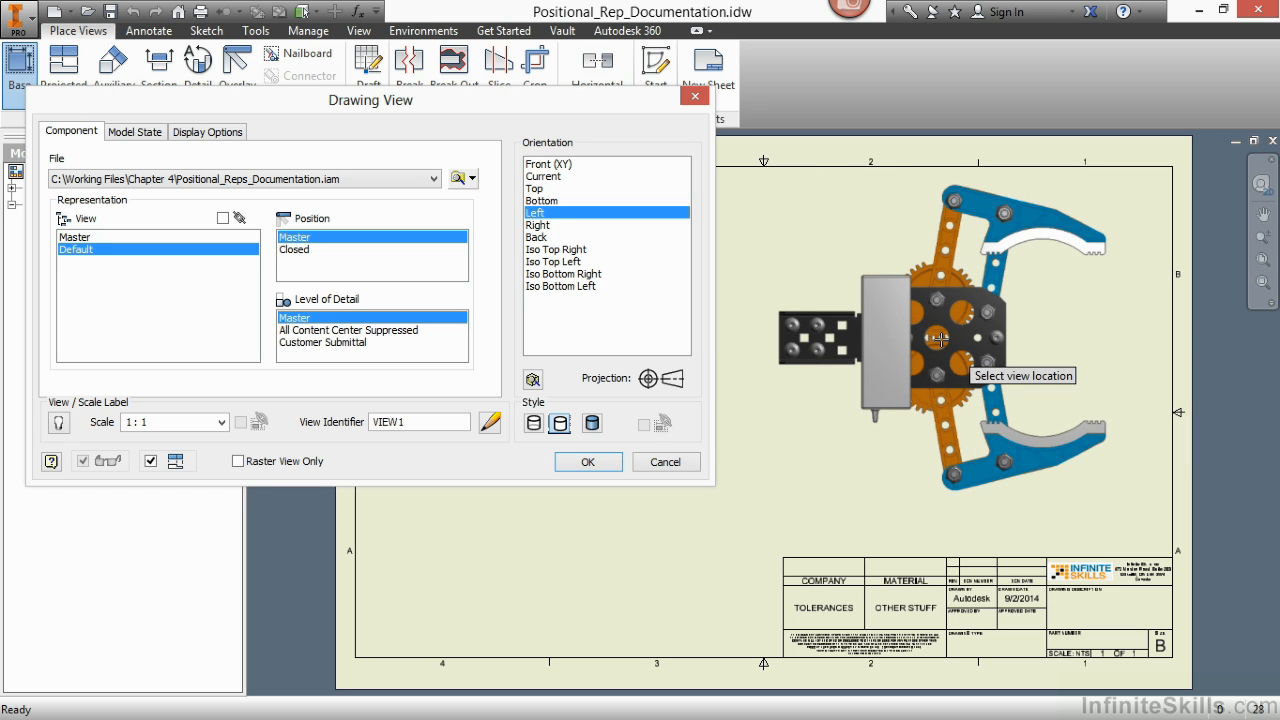
click(536, 224)
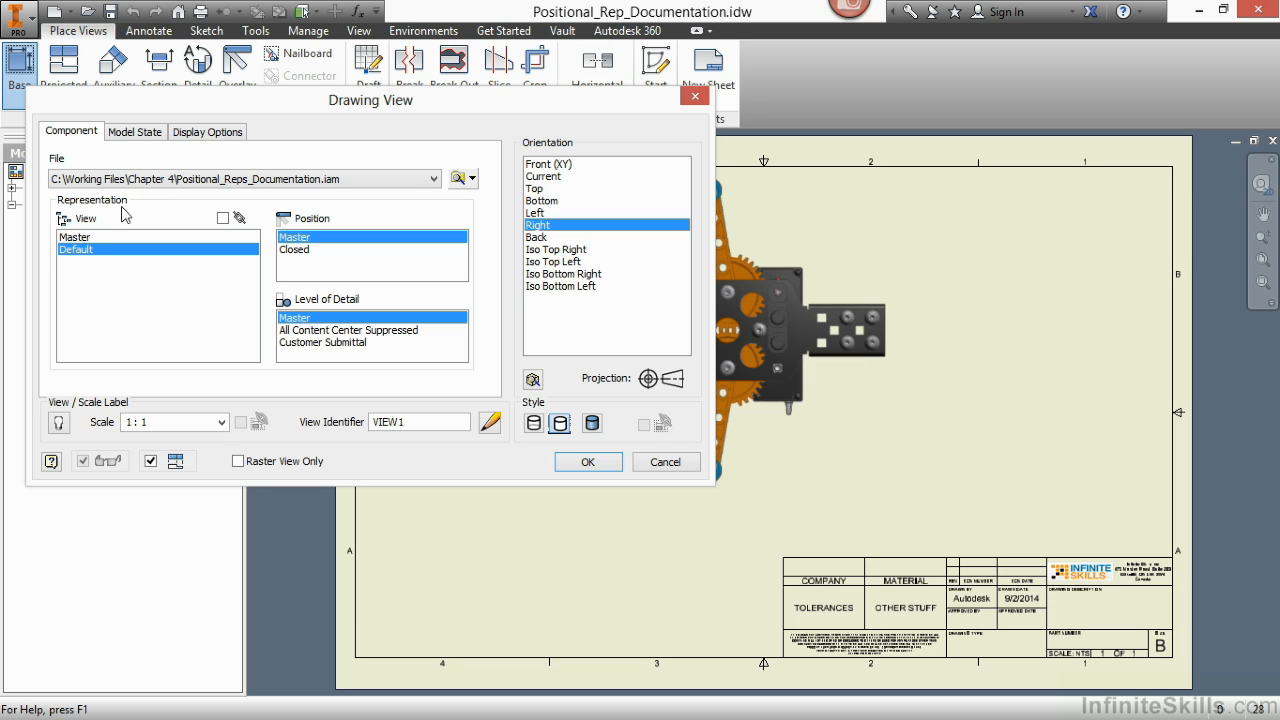
mouse_move(128, 204)
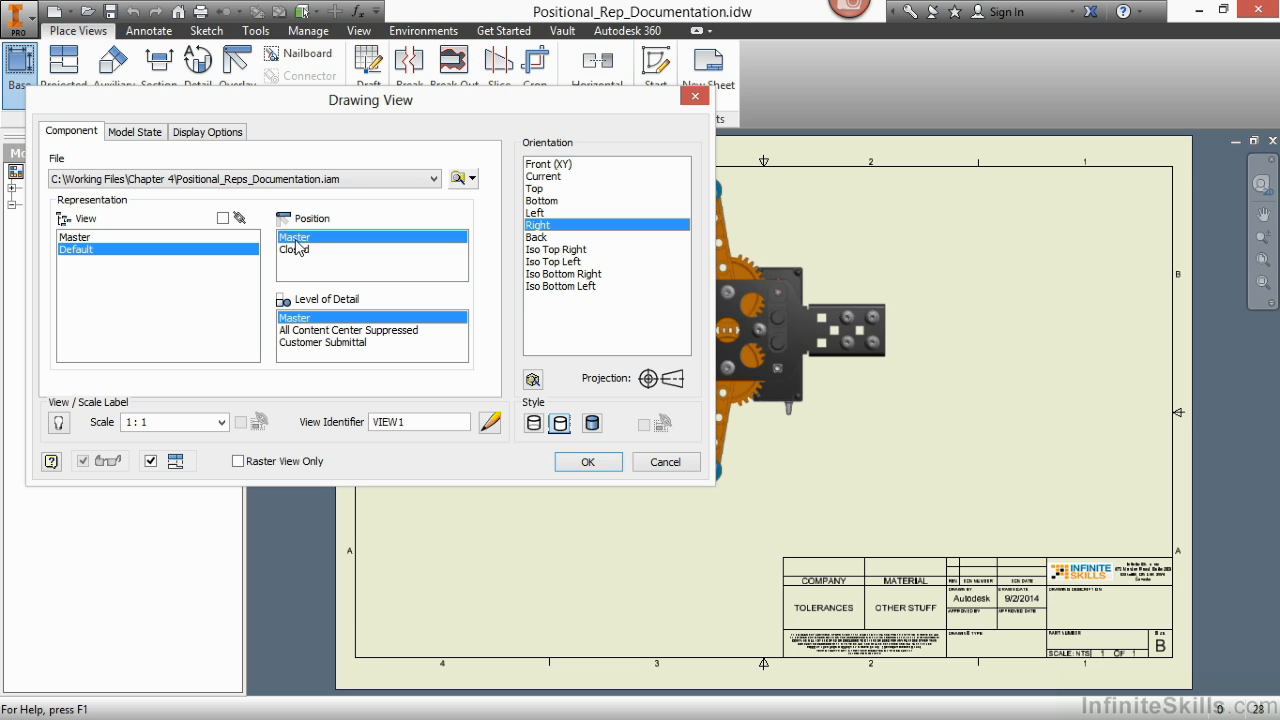
Set the view to the Closed positional representation and place it on the sheet as VIEW1.
click(296, 248)
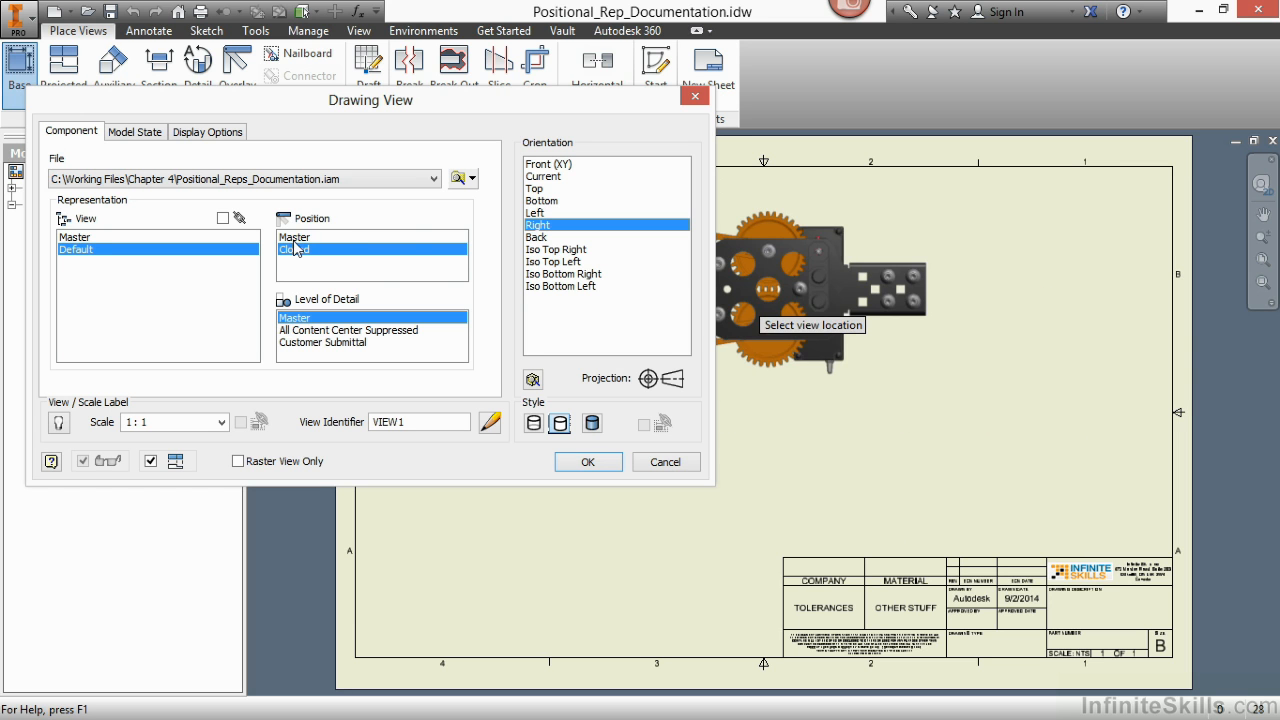
click(296, 236)
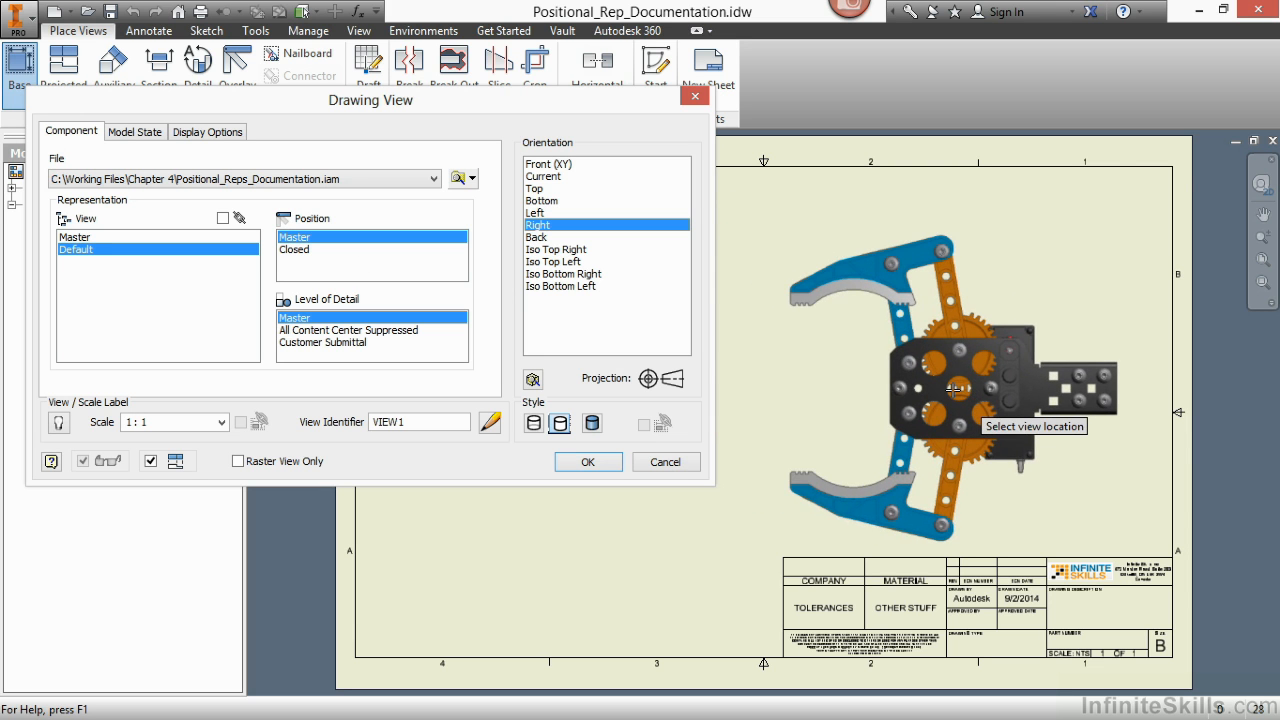
click(296, 248)
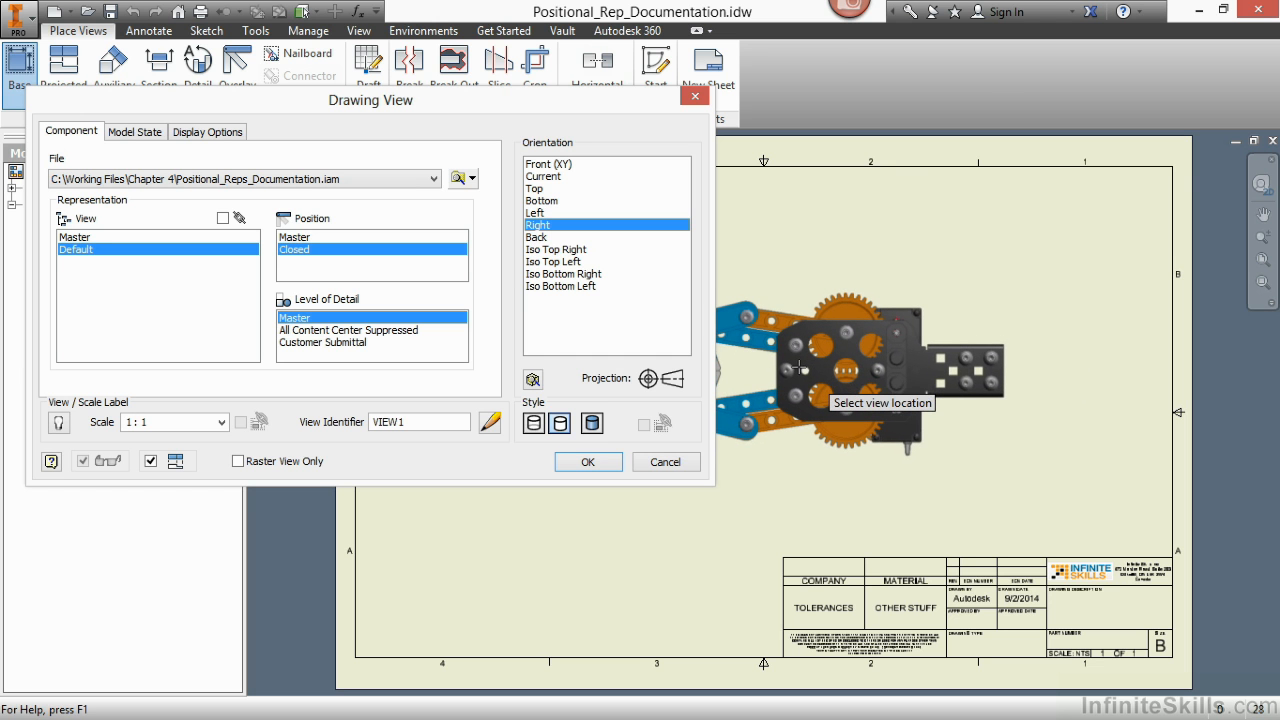
click(588, 462)
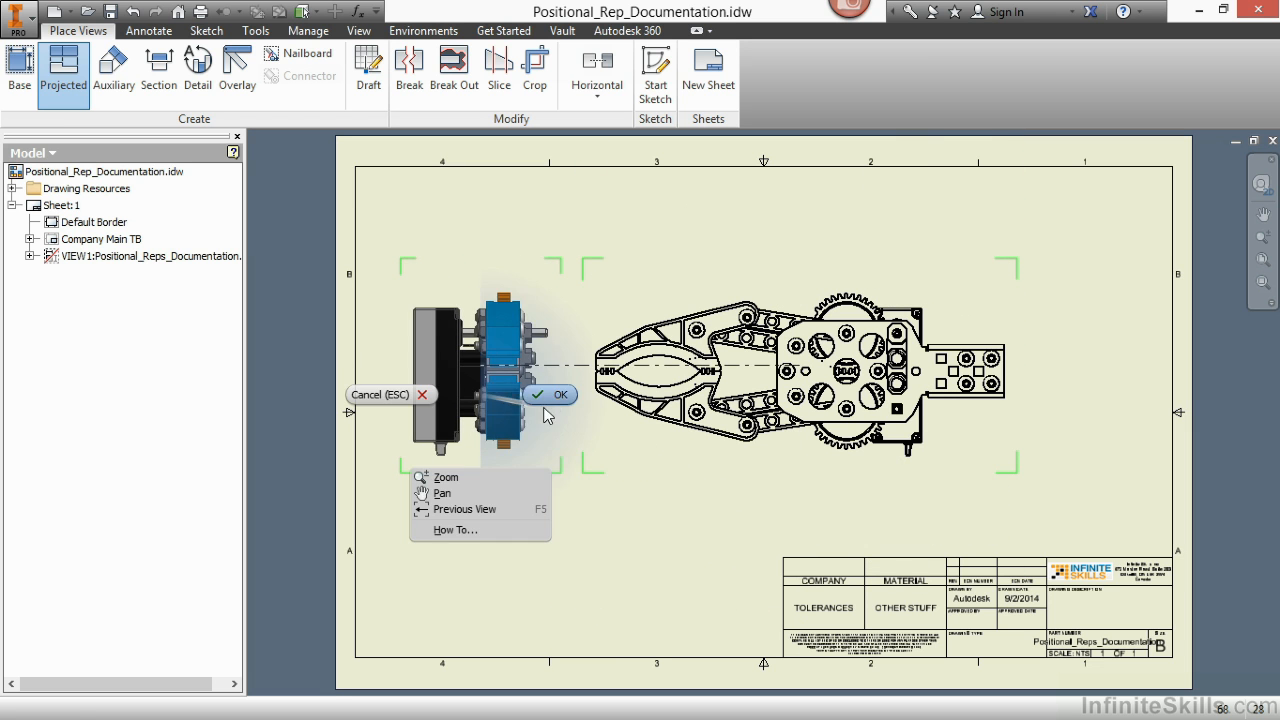
click(552, 394)
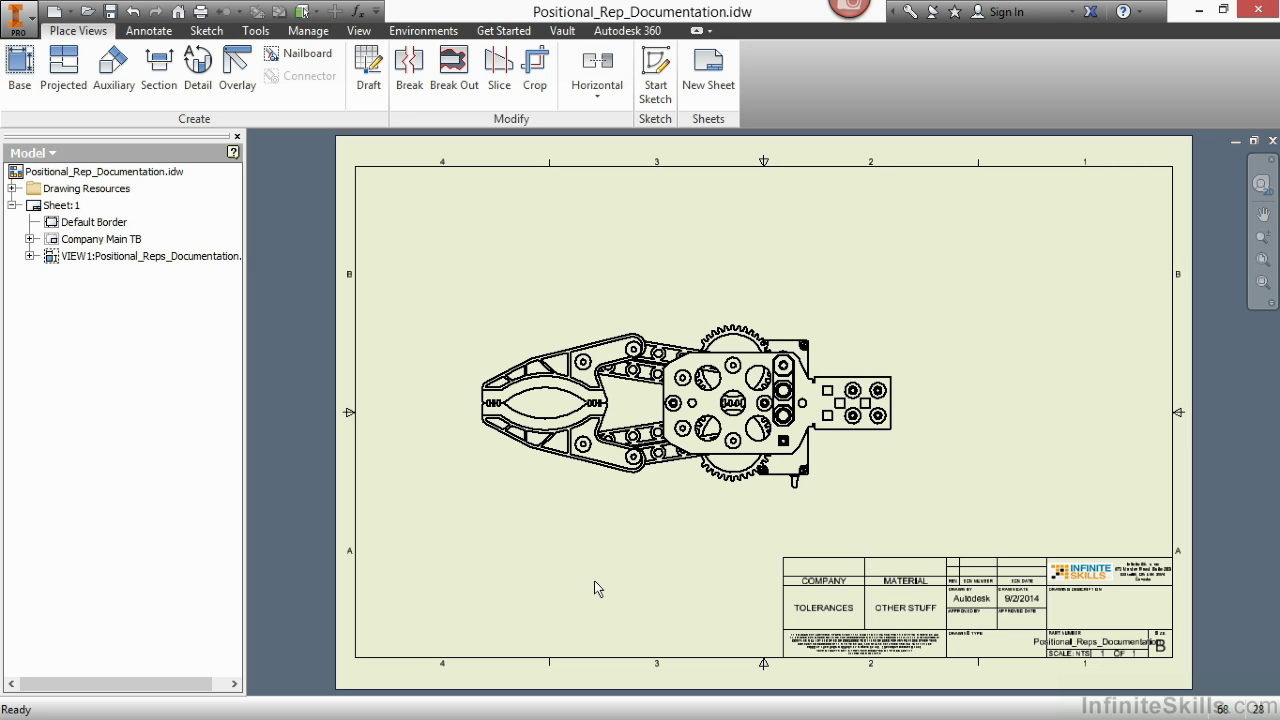
mouse_move(598, 596)
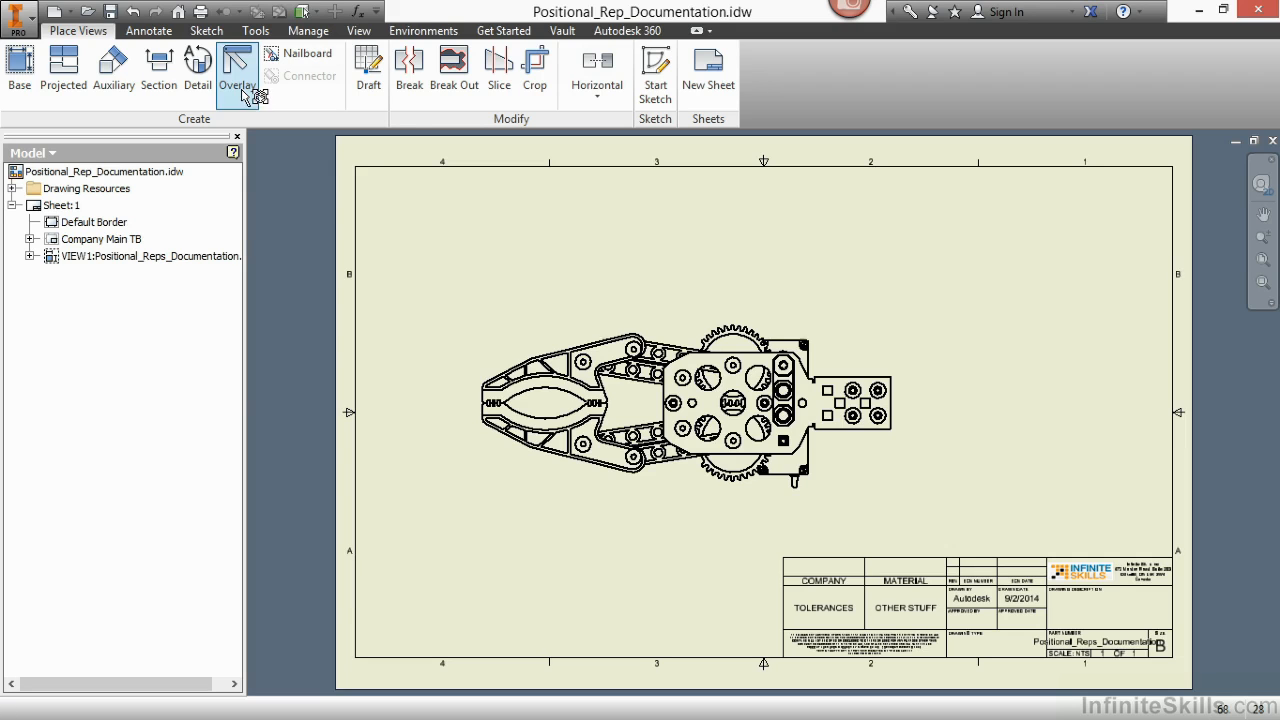
Create an overlay view of the gripper on the As Overlay layer.
click(236, 70)
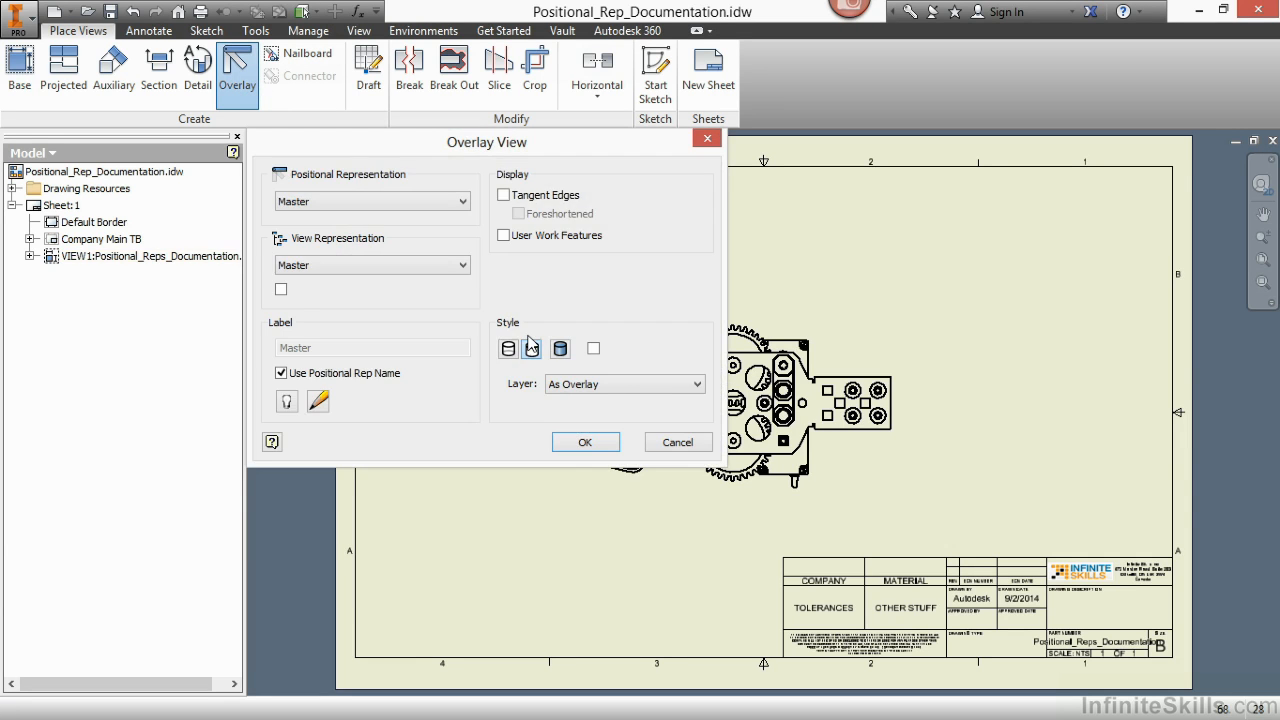
drag(488, 142, 292, 112)
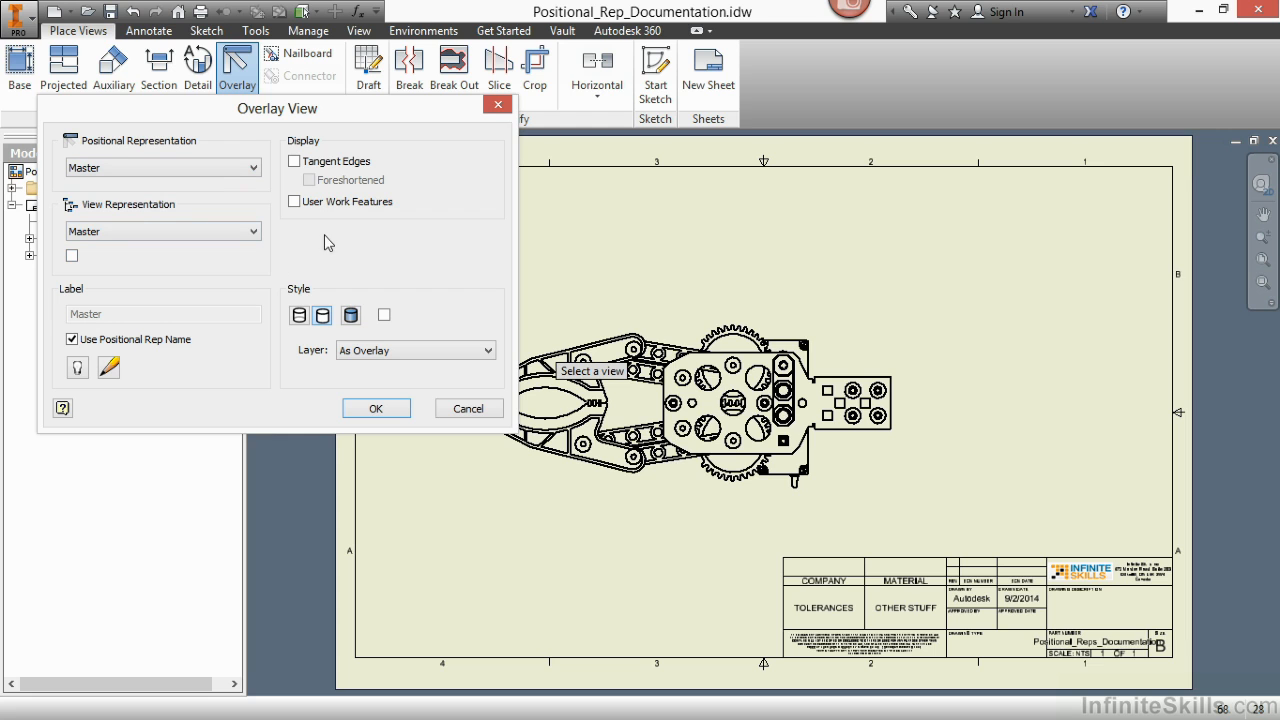
mouse_move(72, 364)
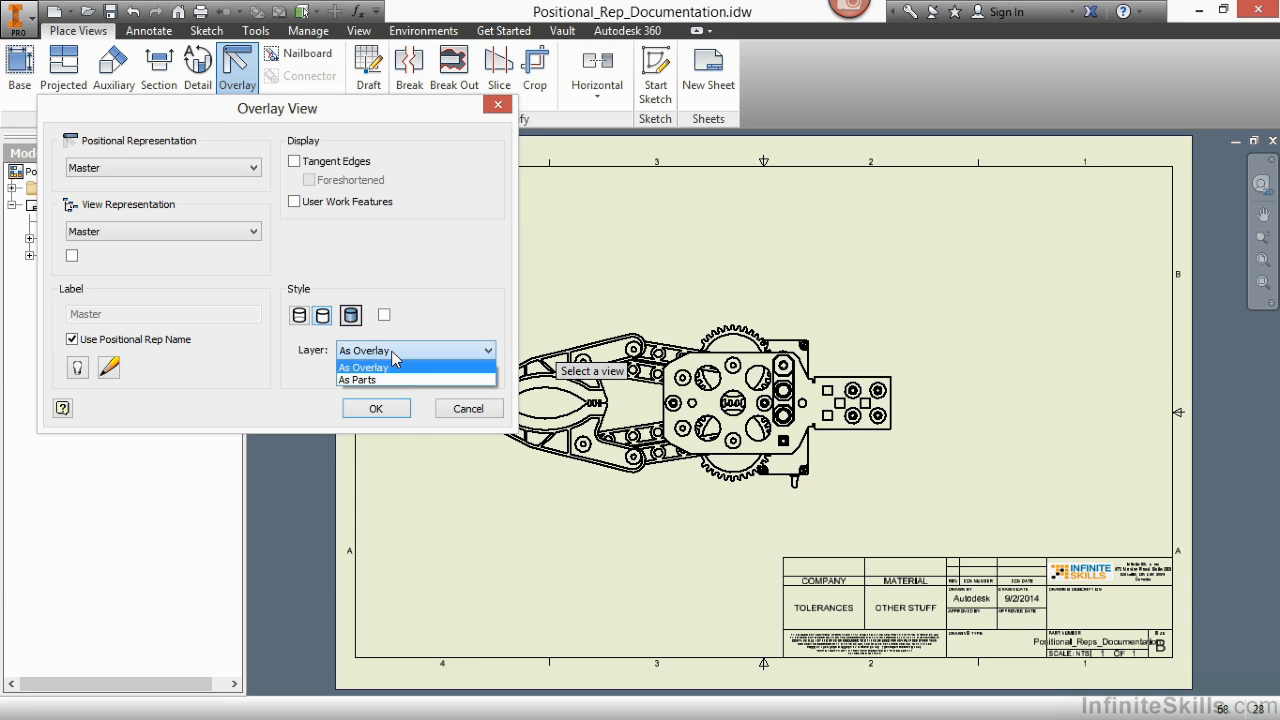
click(364, 368)
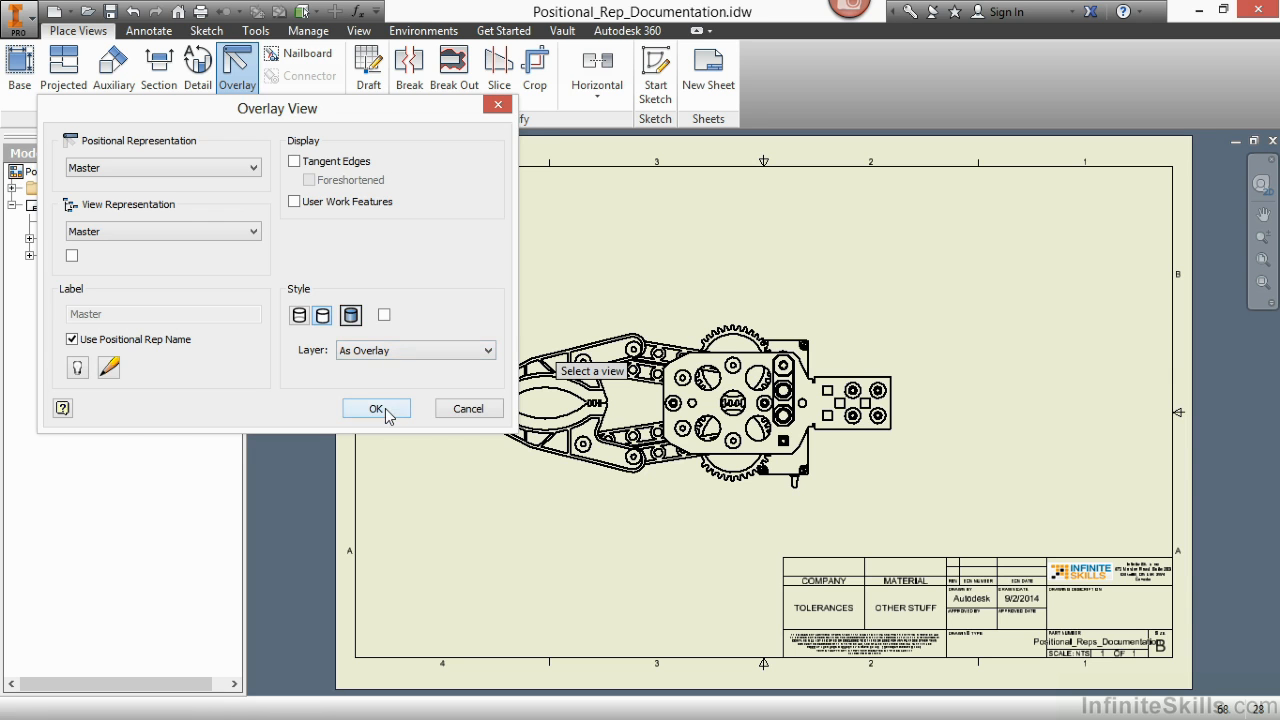
click(376, 408)
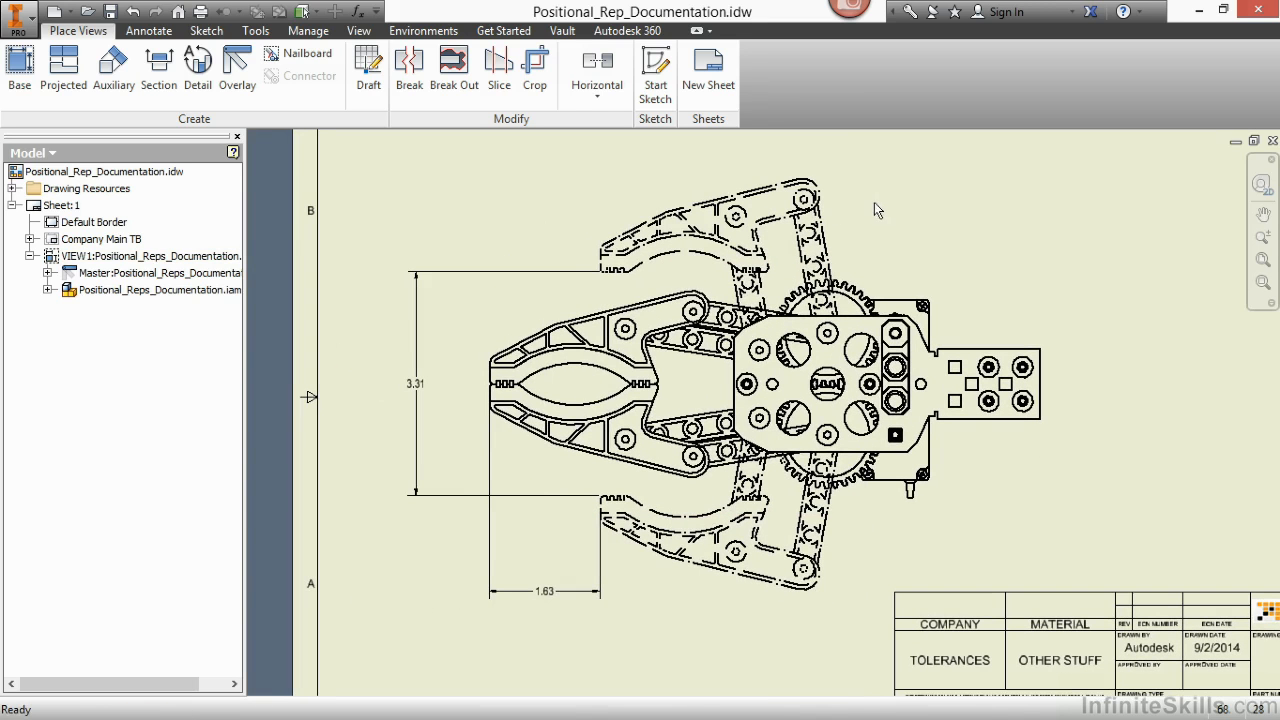
mouse_move(836, 232)
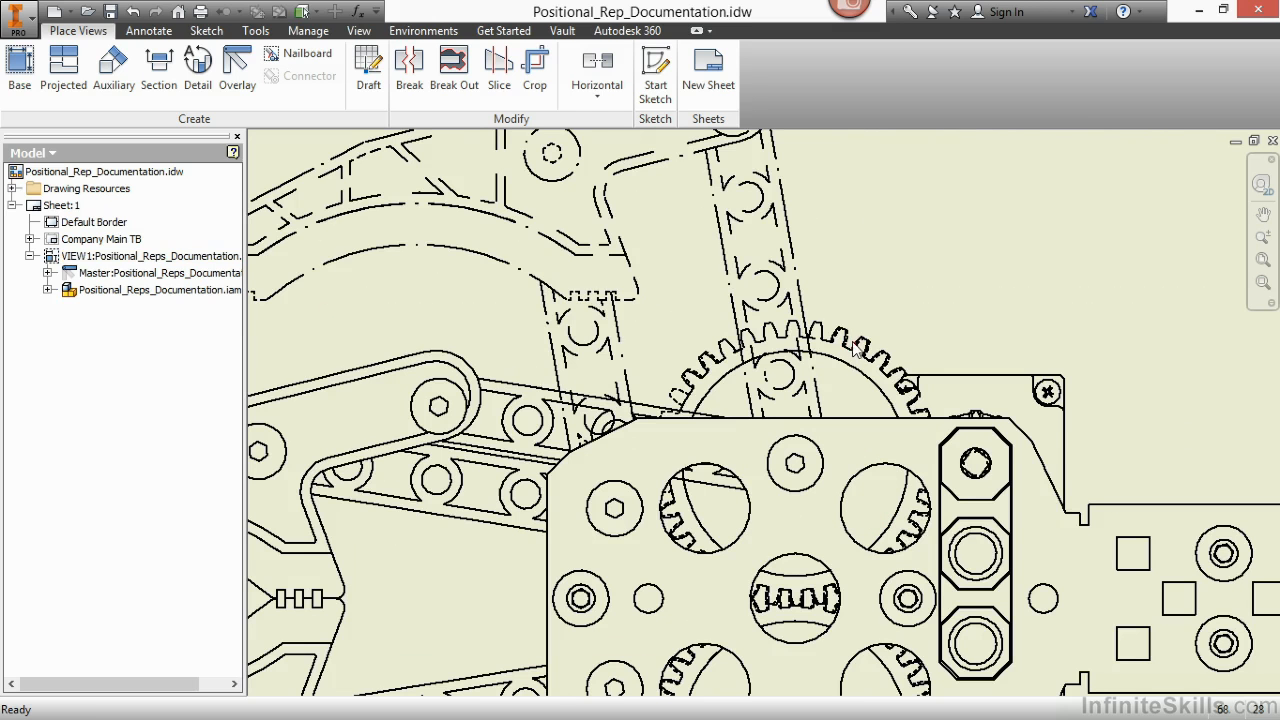
mouse_move(636, 172)
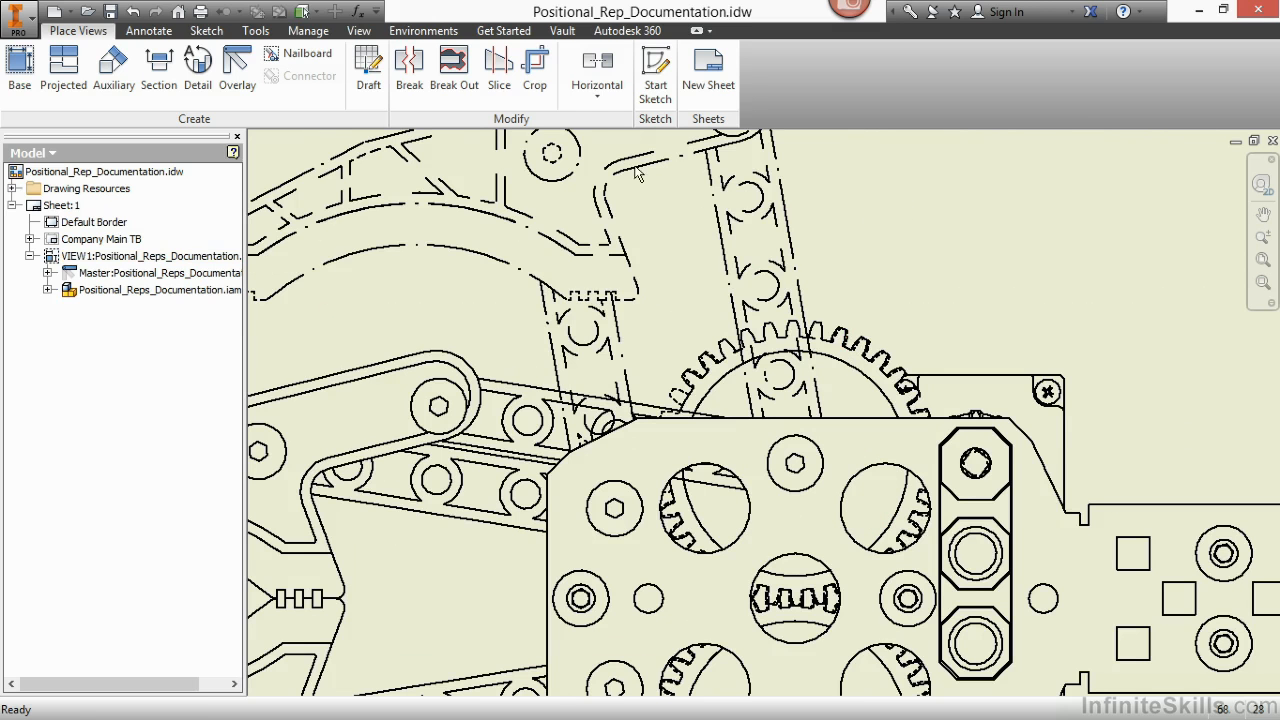
With Select Part Priority active, turn off Visibility for the gear part in the view.
click(308, 12)
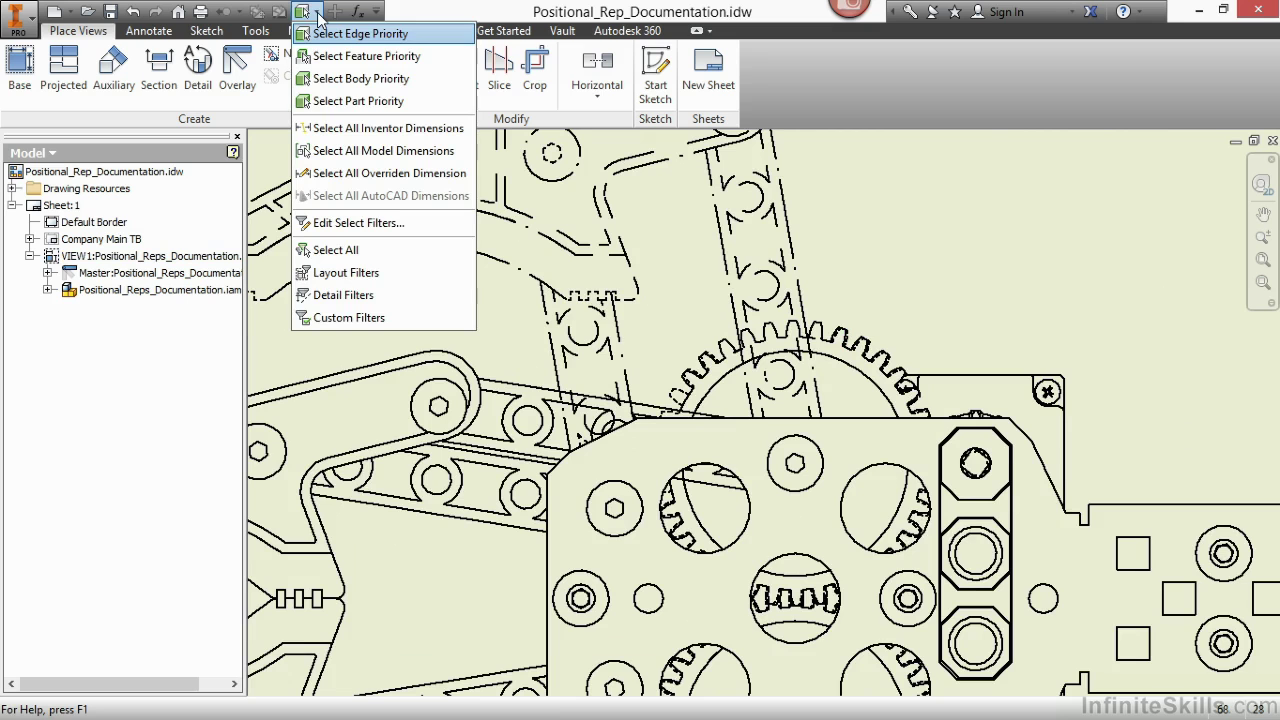
mouse_move(360, 100)
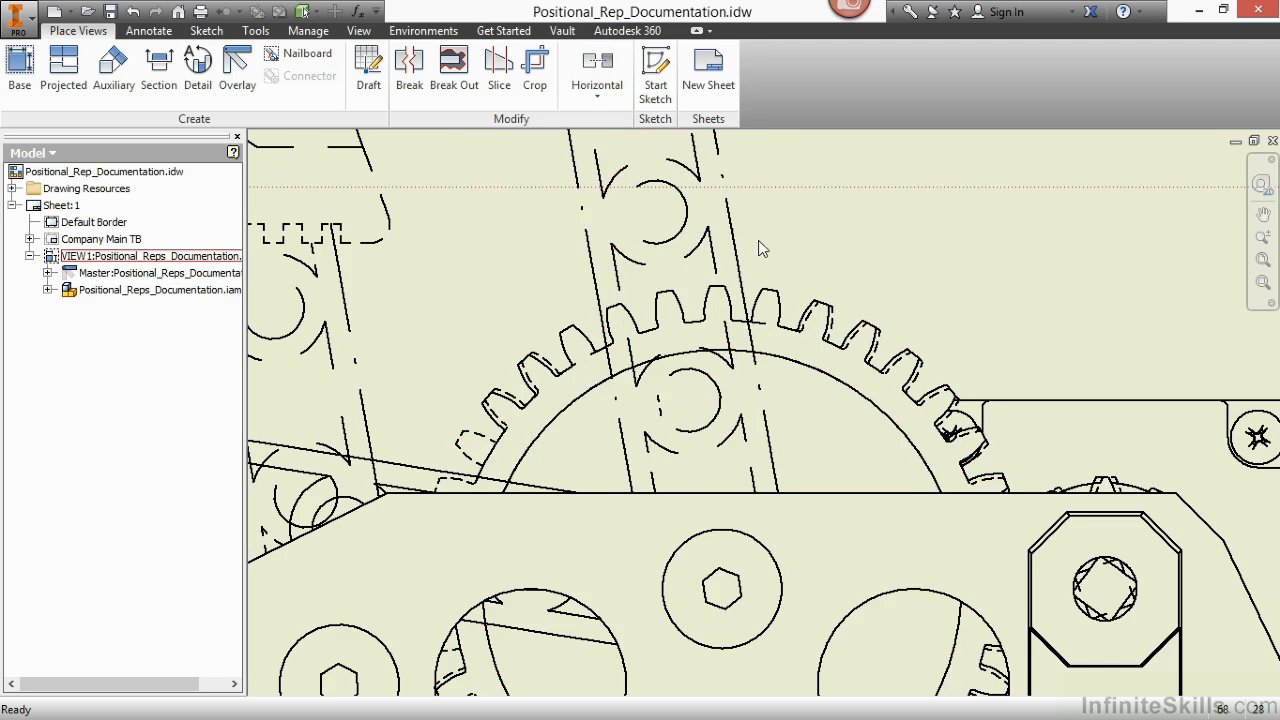
mouse_move(750, 244)
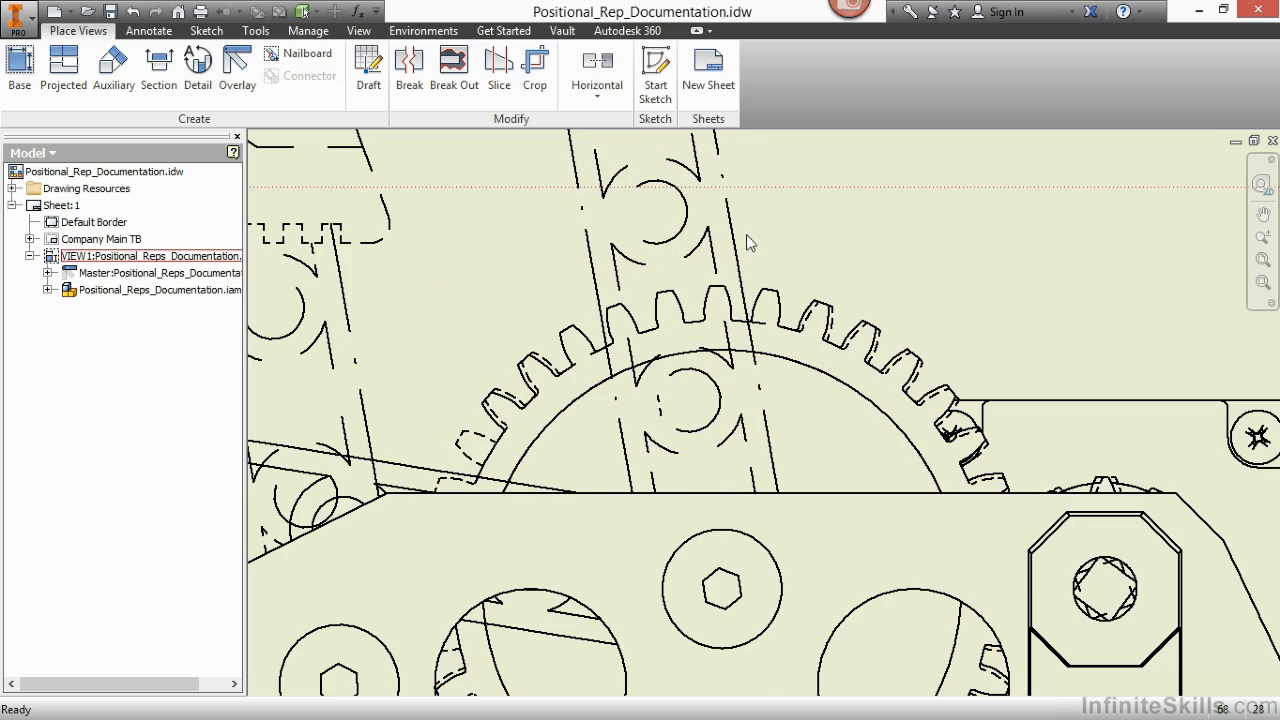
drag(750, 244, 856, 218)
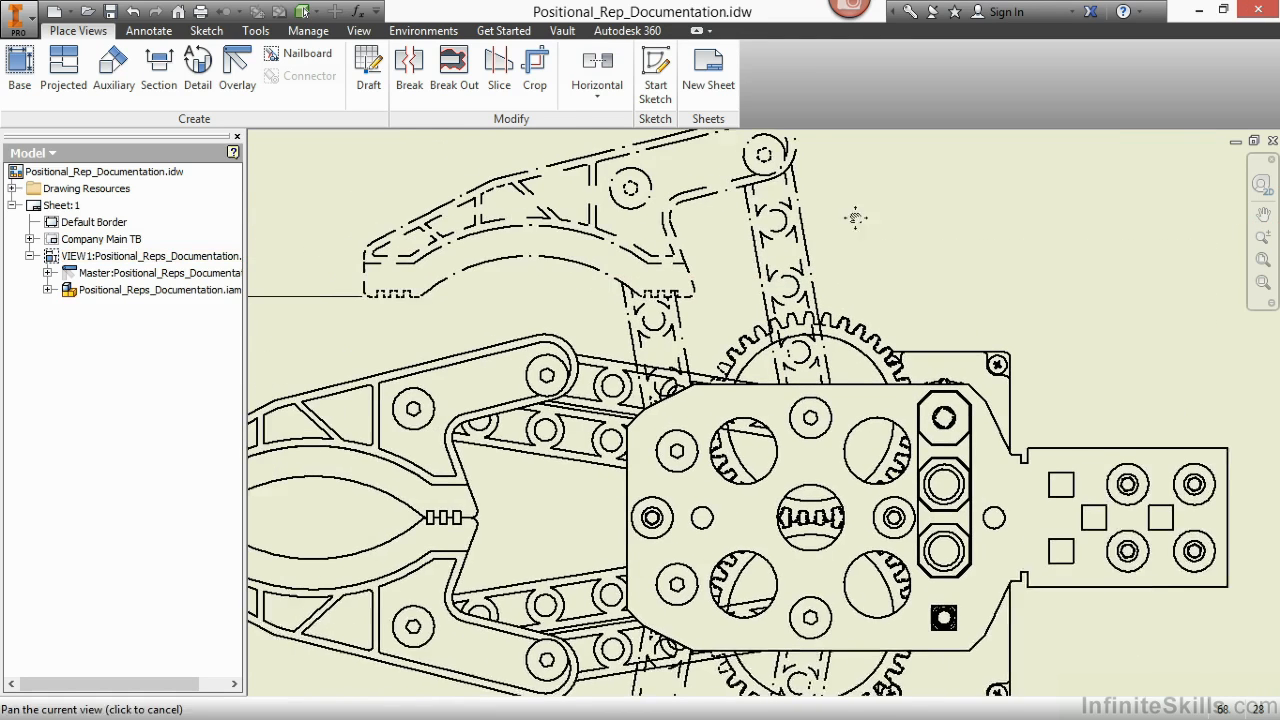
drag(856, 218, 736, 256)
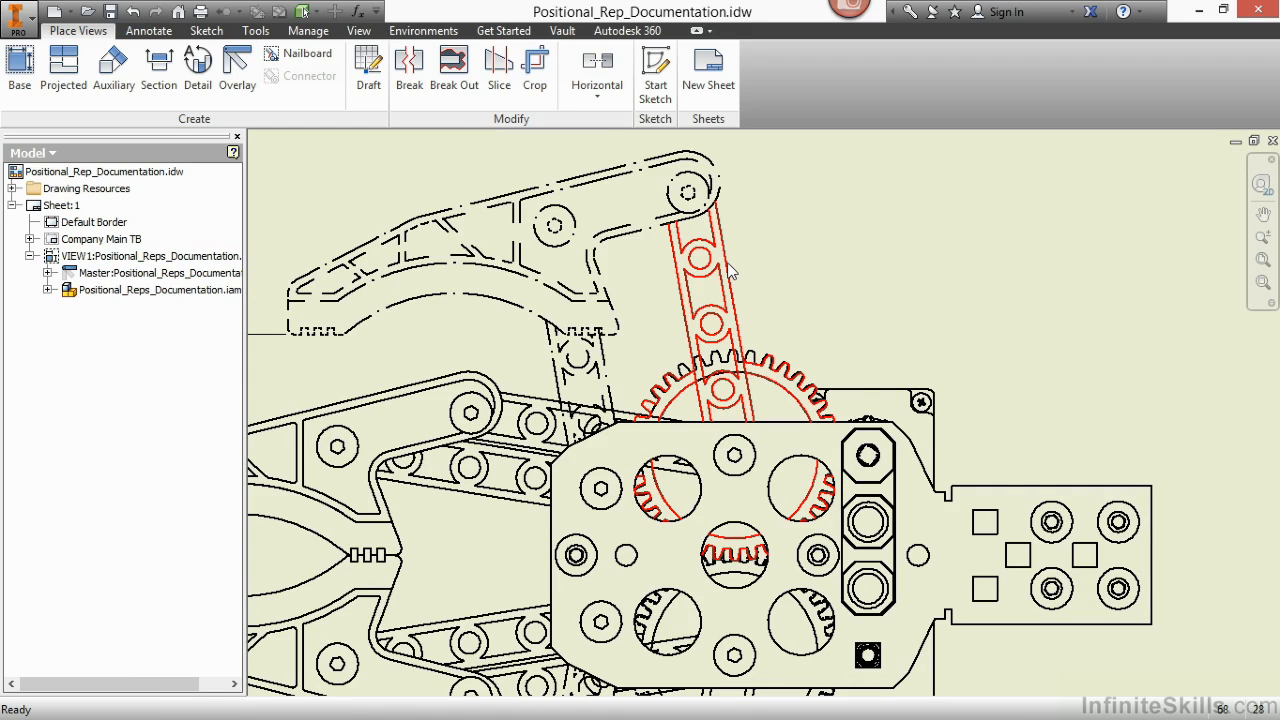
right_click(730, 270)
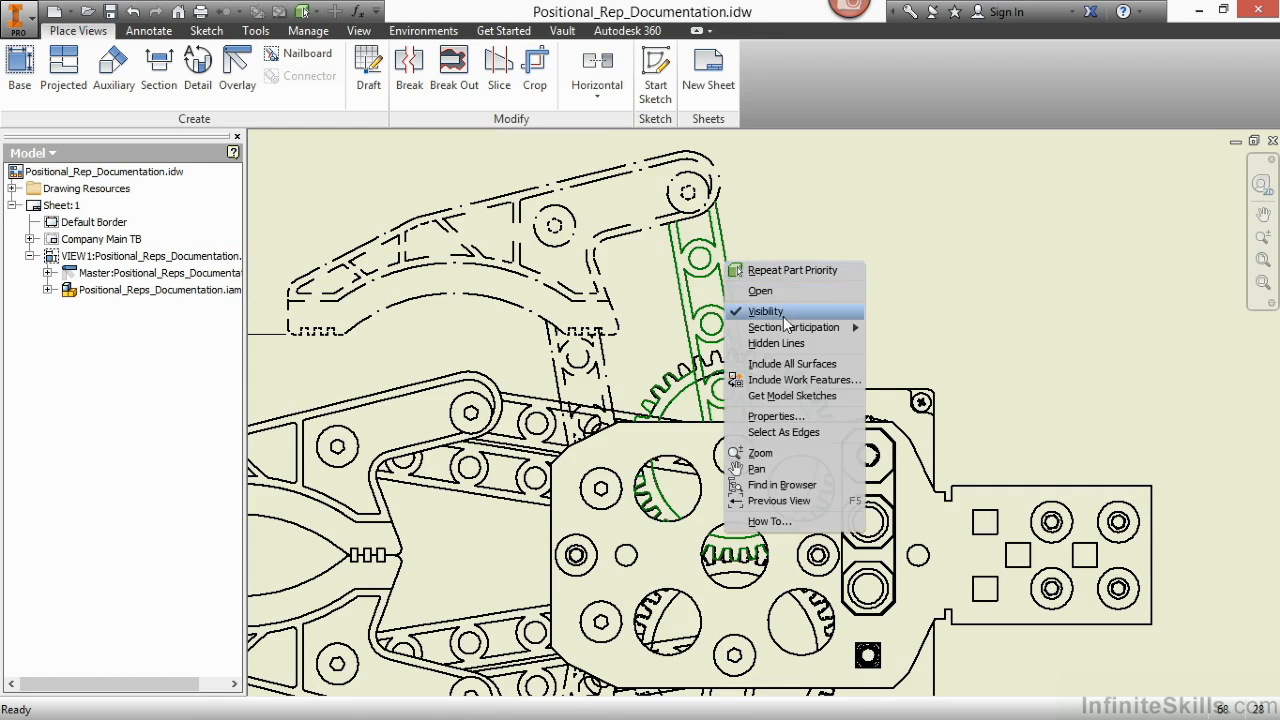
click(764, 312)
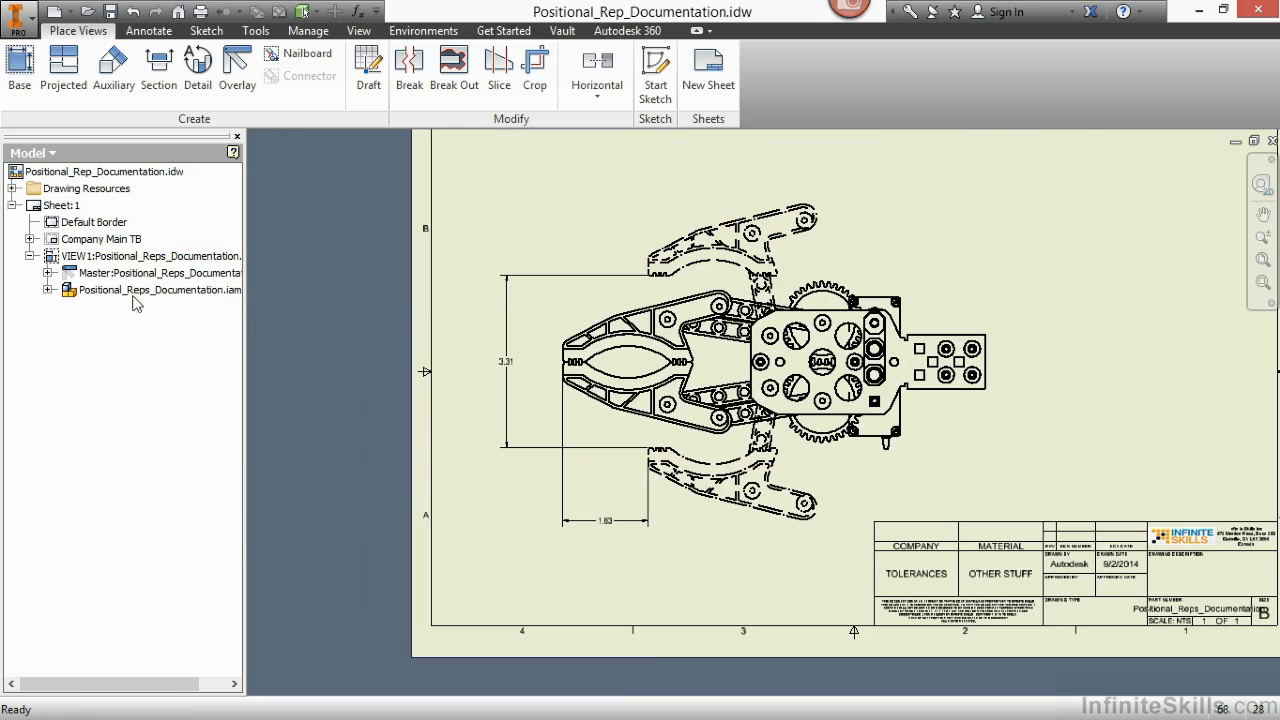
Expand the assembly node under VIEW1 to list its gear, linkages, nuts and fingers.
click(48, 290)
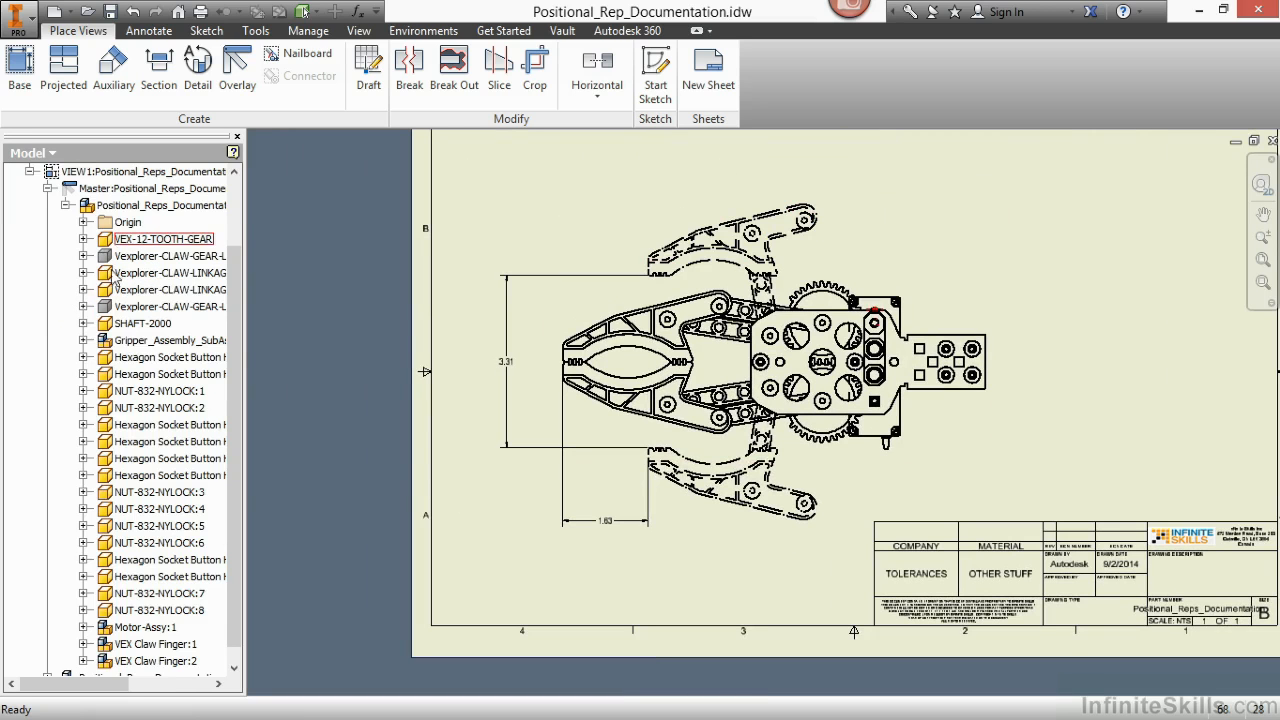
mouse_move(144, 238)
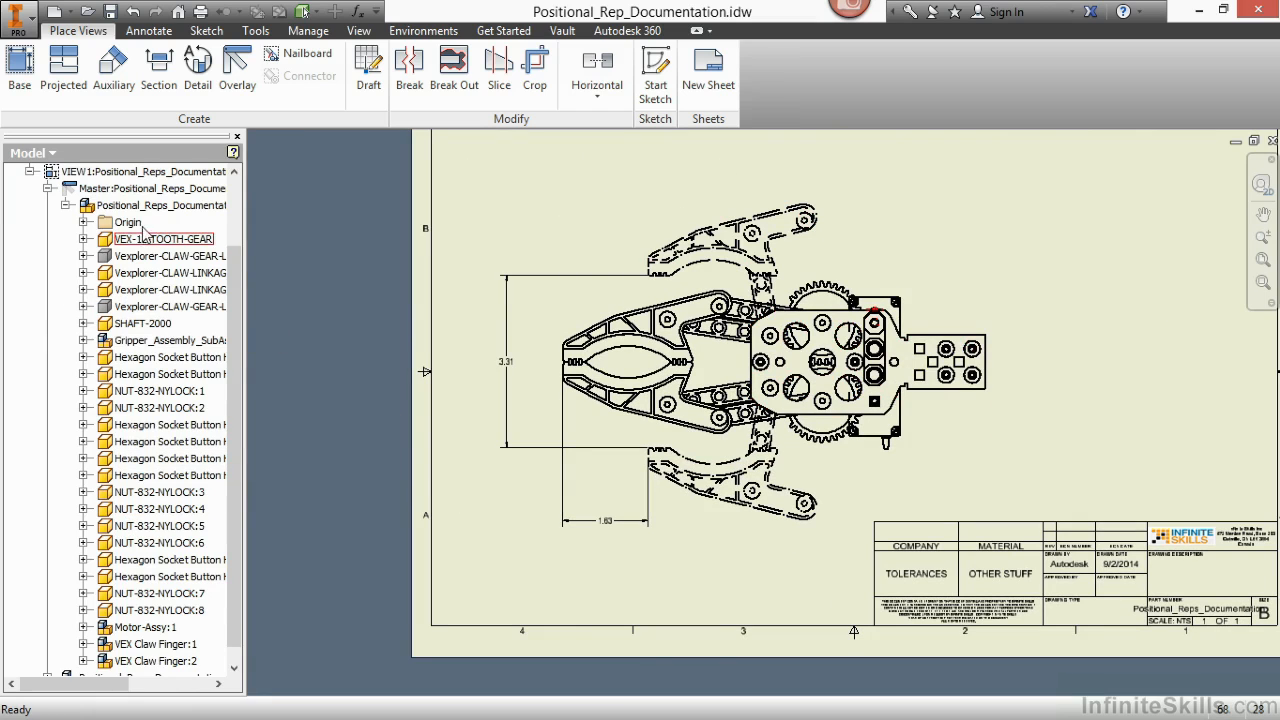